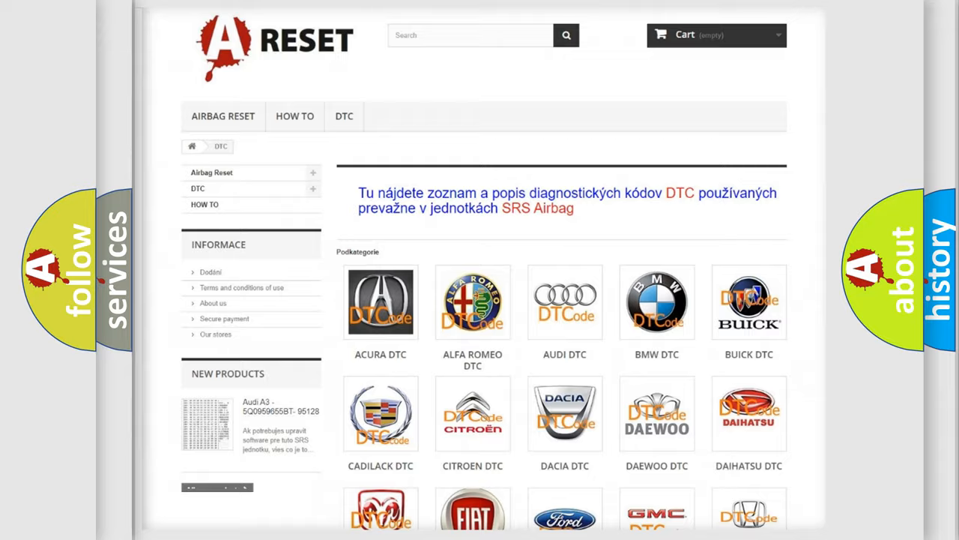
Scroll the DTC category page and open the NISSAN DTC tile's code list
scroll(down, 3)
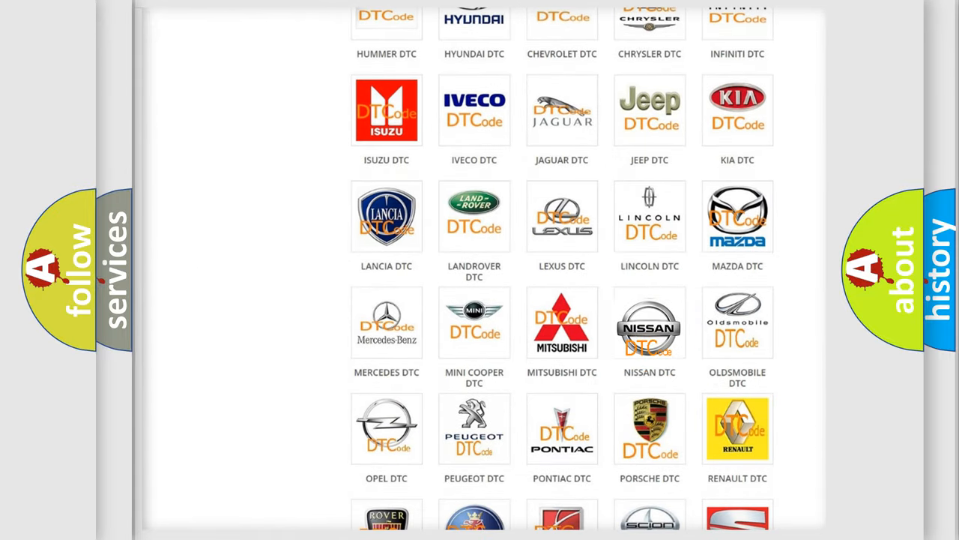
click(650, 322)
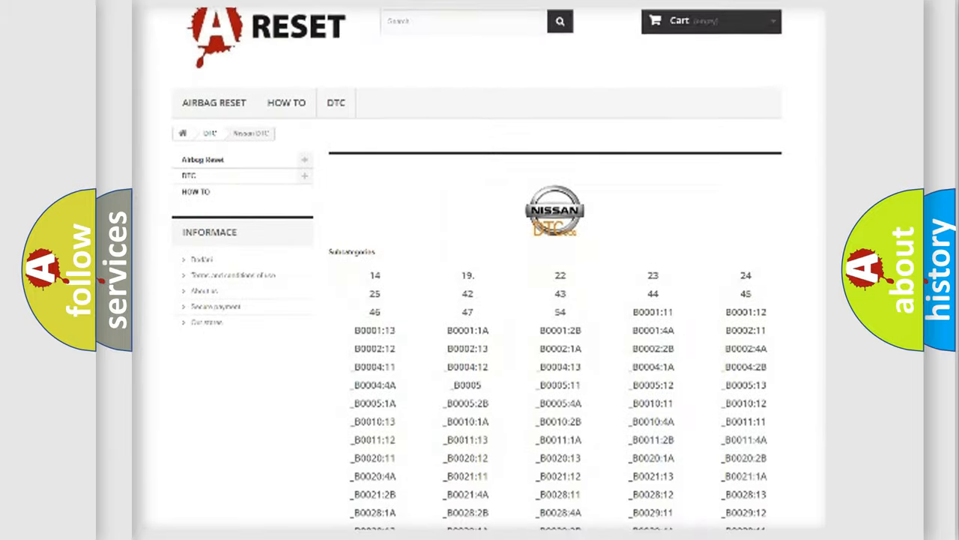
scroll(down, 3)
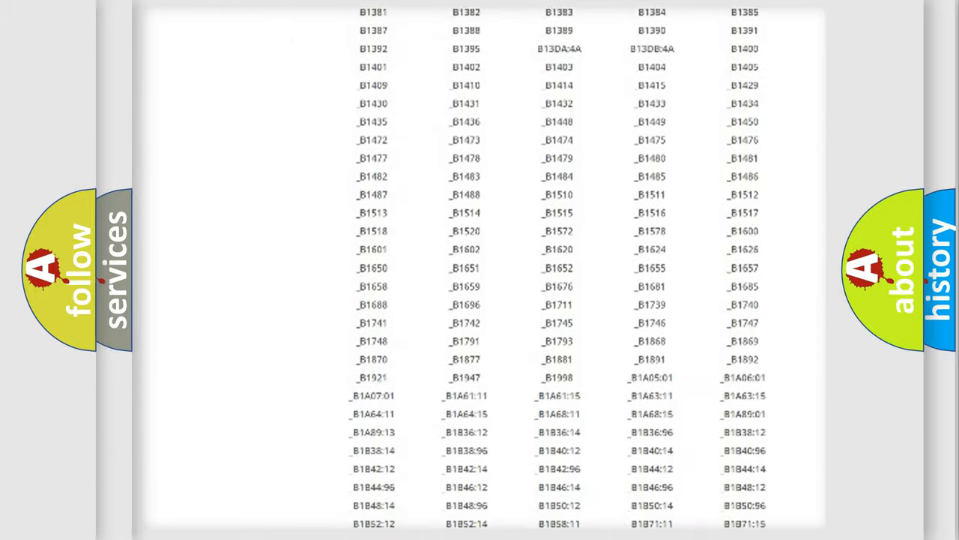
scroll(up, 3)
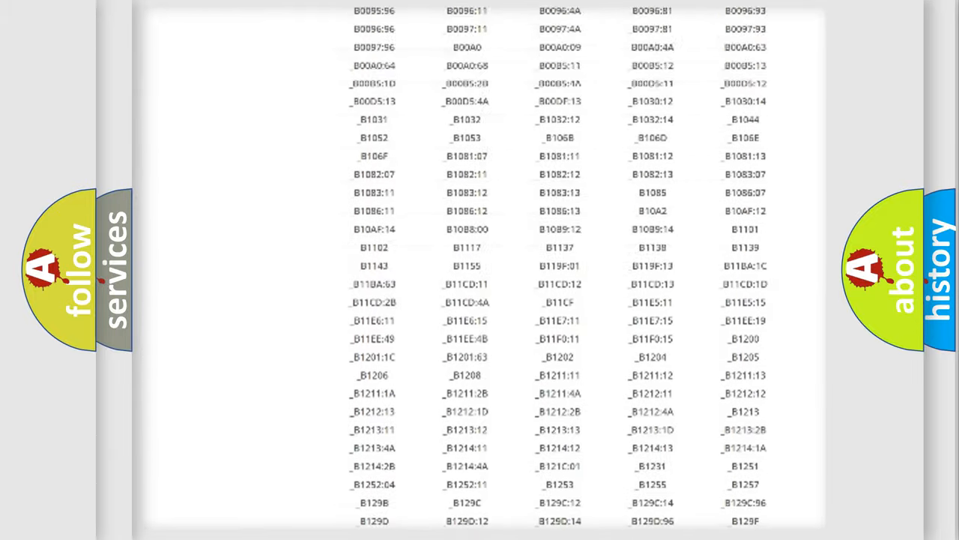
scroll(up, 3)
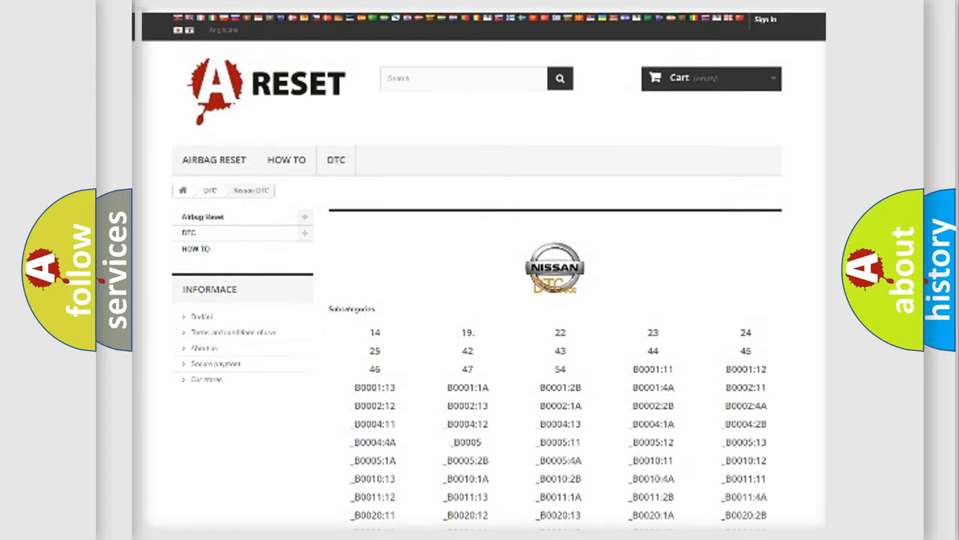